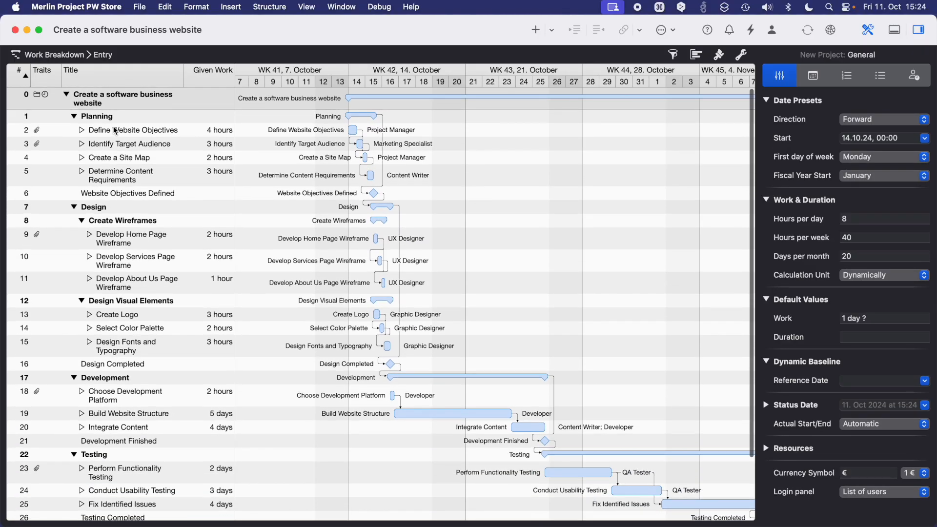
{"action": "mouse_move", "coordinate": [107, 106]}
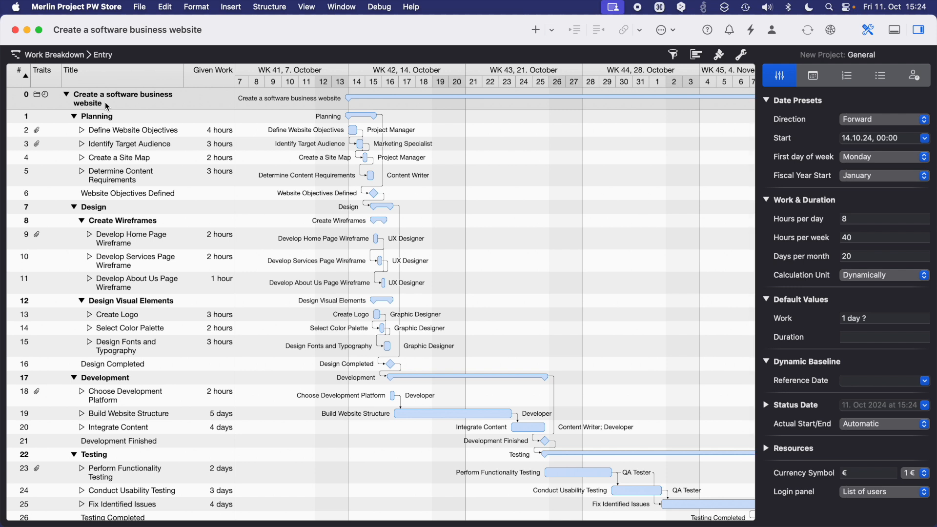
{"action": "mouse_move", "coordinate": [261, 34]}
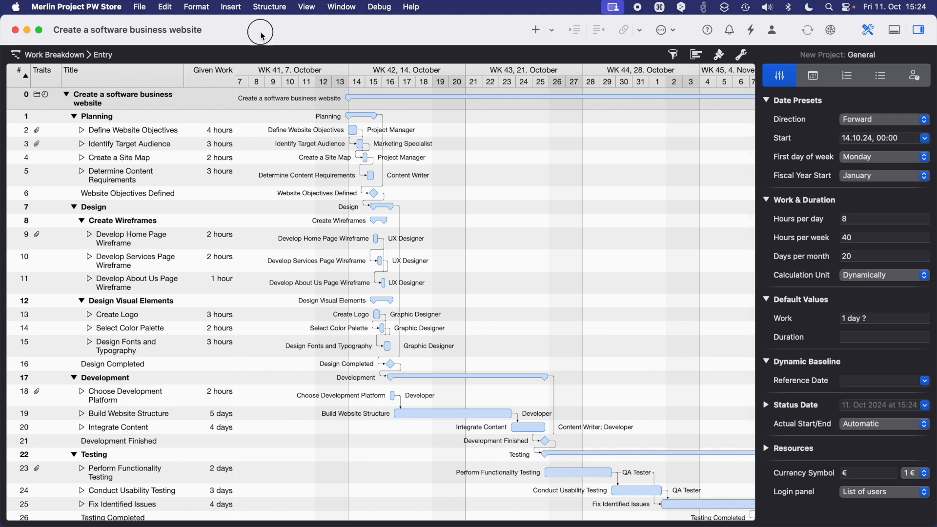
{"action": "mouse_move", "coordinate": [174, 31]}
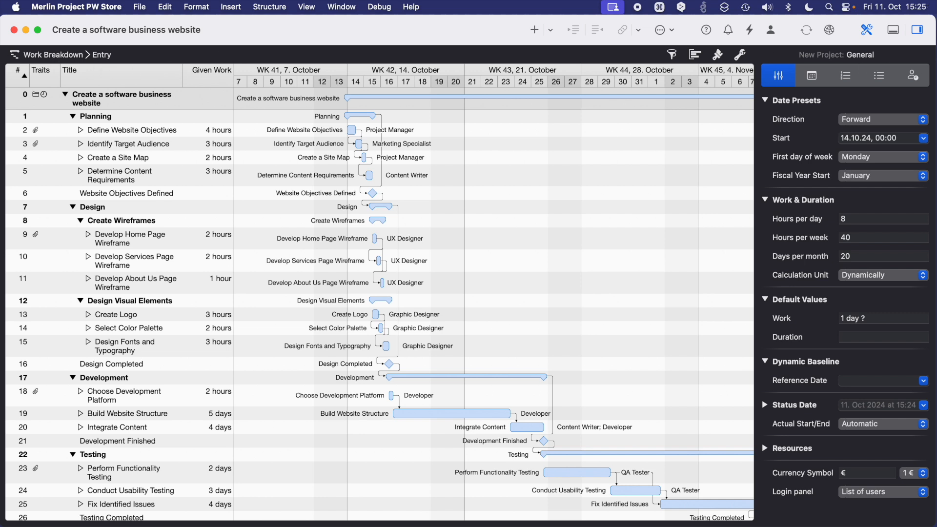
{"action": "mouse_move", "coordinate": [352, 257]}
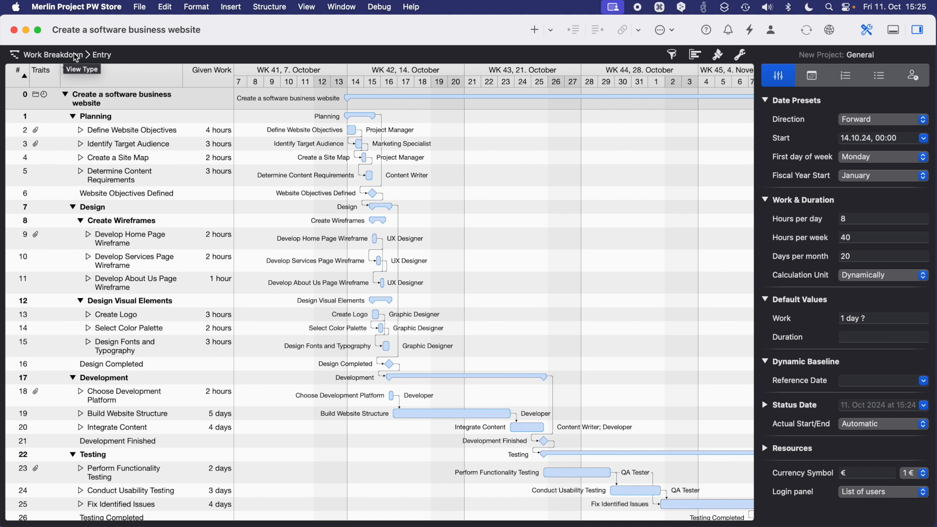
{"action": "mouse_move", "coordinate": [106, 57]}
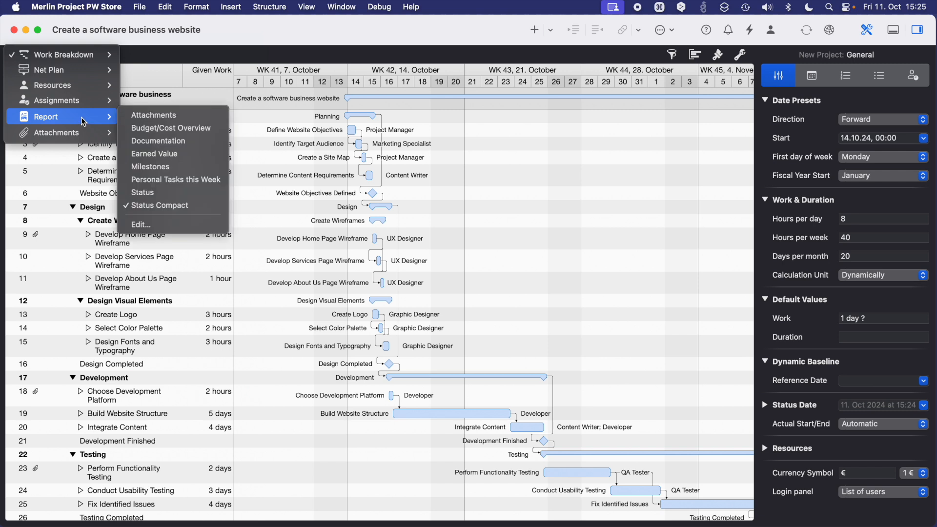
{"action": "mouse_move", "coordinate": [57, 133]}
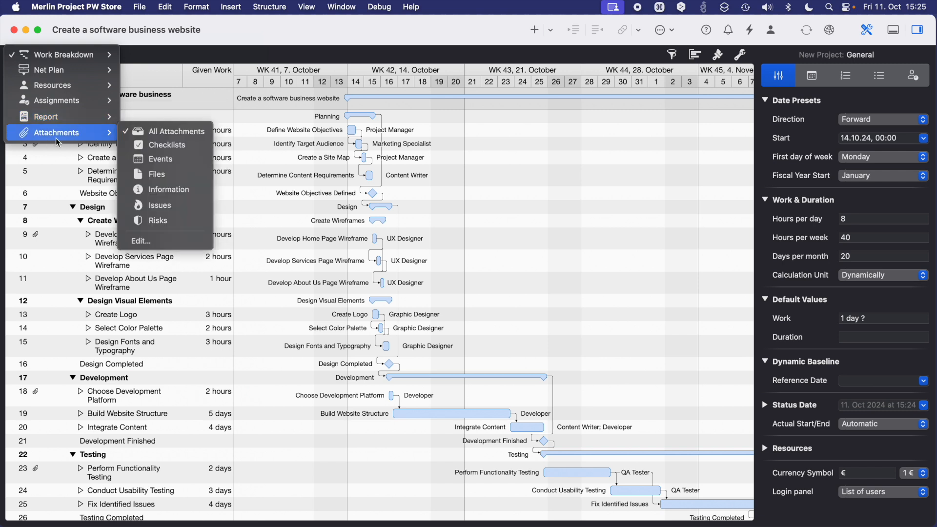
{"action": "mouse_move", "coordinate": [46, 116]}
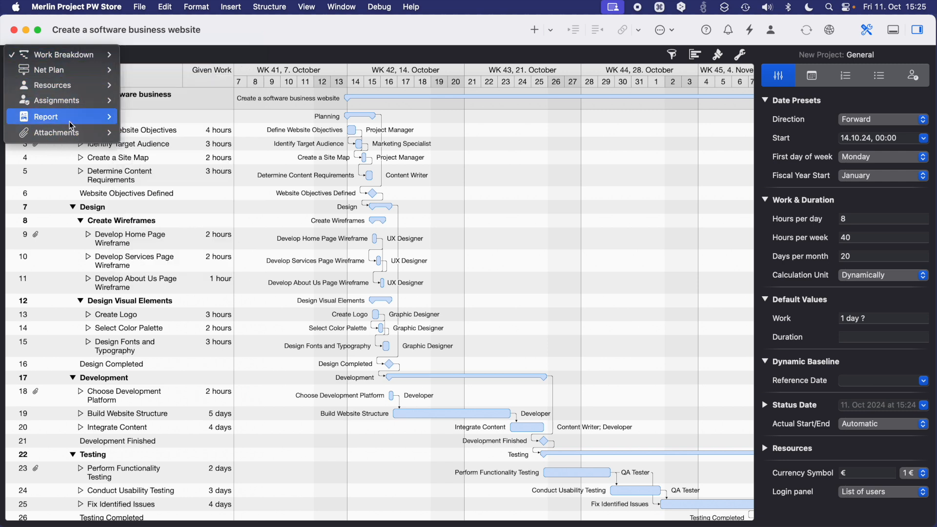
{"action": "mouse_move", "coordinate": [64, 55]}
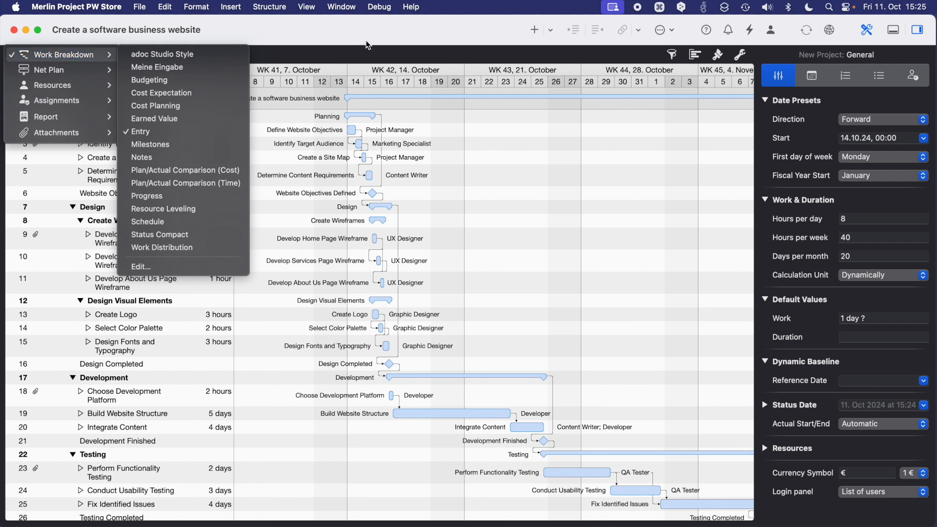
{"action": "mouse_move", "coordinate": [371, 45]}
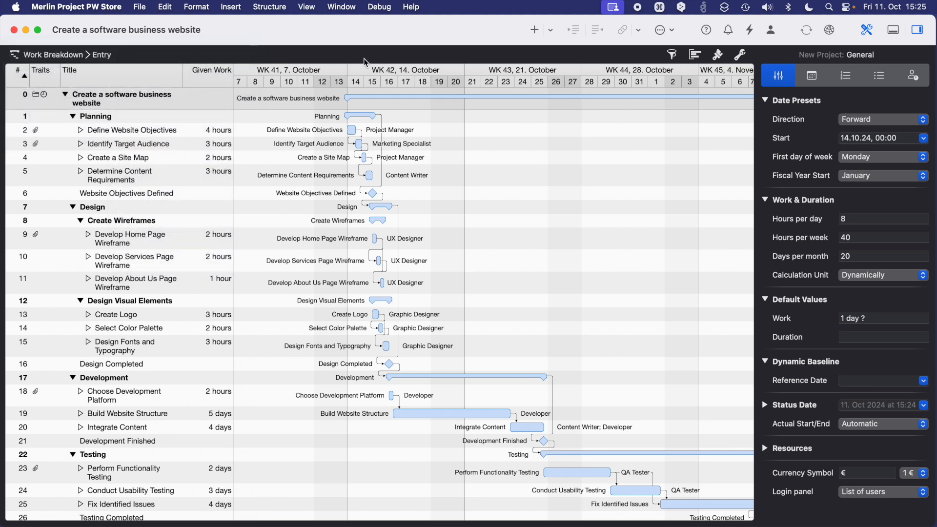
Step: Inspect the Create Wireframes activities, ending on Develop Home Page Wireframe (2 h, 15 October 13:00–15:00)
{"action": "left_click", "coordinate": [117, 157]}
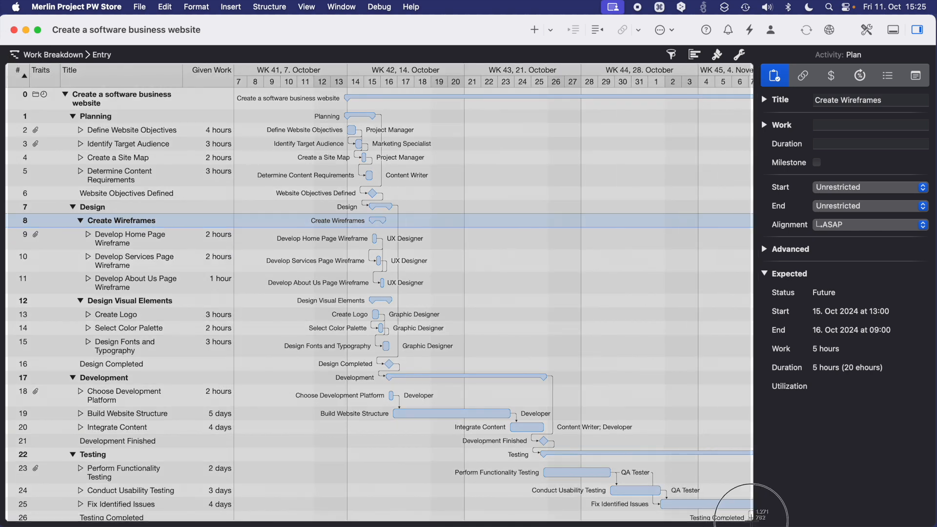
{"action": "left_click", "coordinate": [130, 238]}
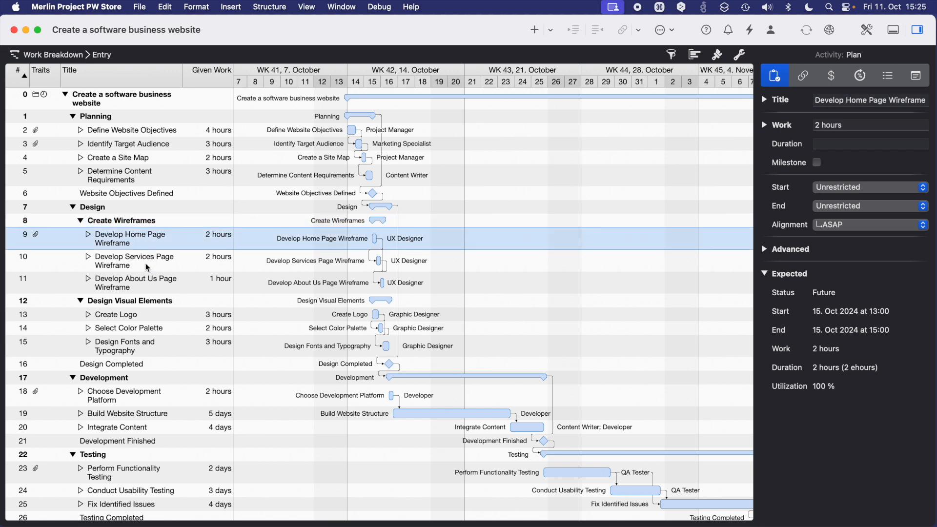
{"action": "left_click", "coordinate": [135, 261]}
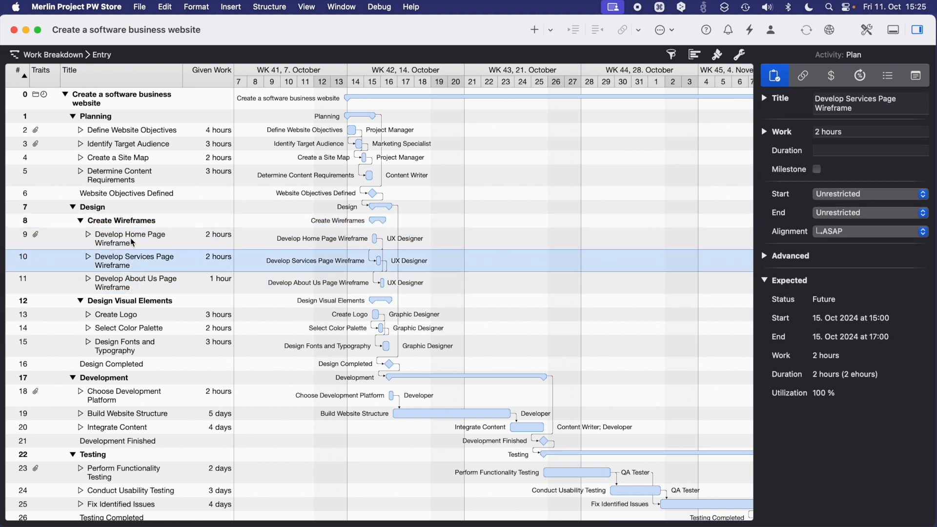
{"action": "left_click", "coordinate": [130, 239]}
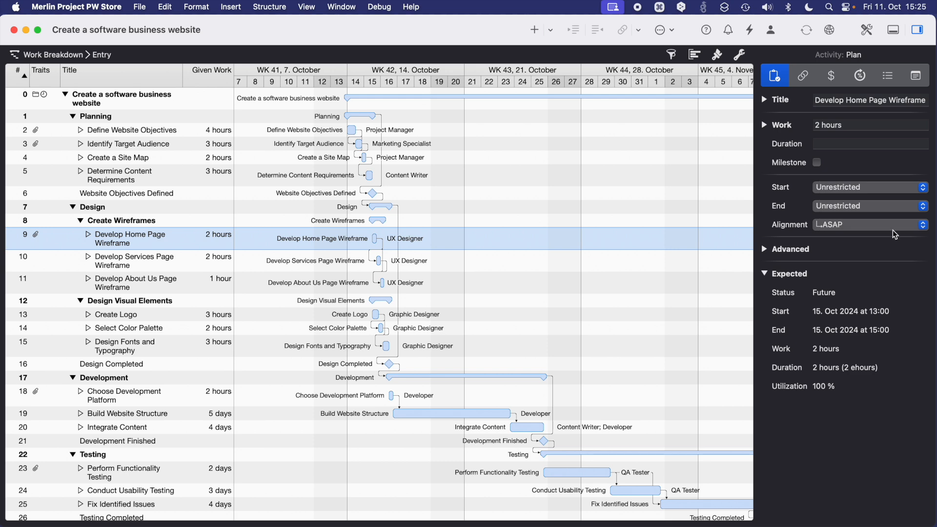
{"action": "mouse_move", "coordinate": [706, 126]}
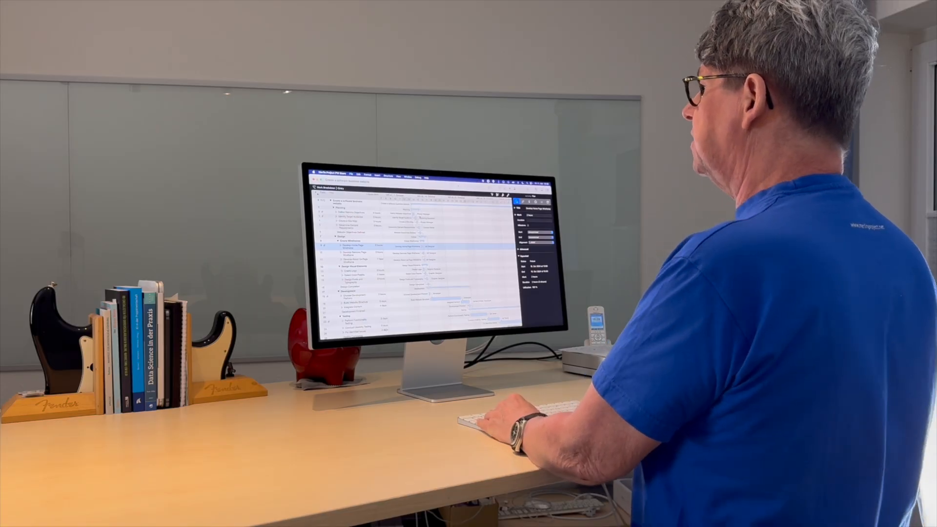
Step: Switch from Define Website Objectives to the Resources Entry view listing the project's person roles
{"action": "left_click", "coordinate": [771, 30]}
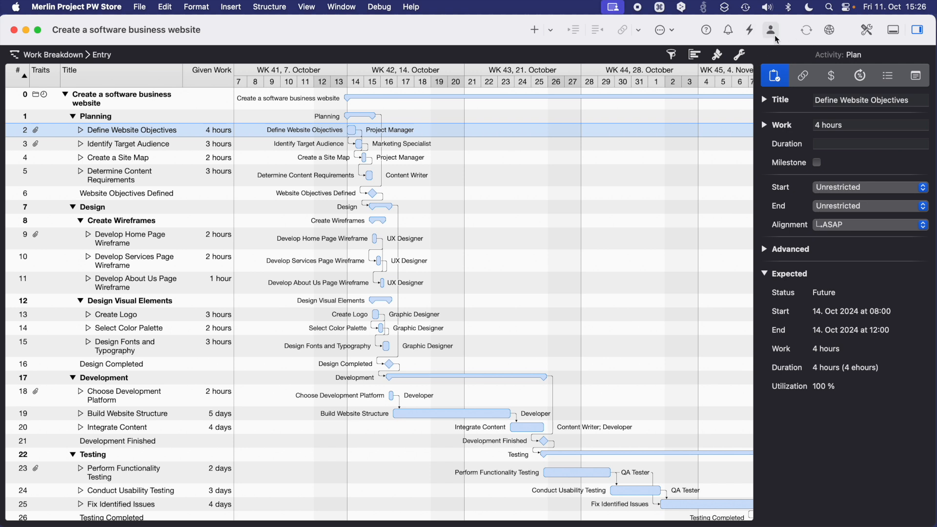
{"action": "left_click", "coordinate": [771, 30]}
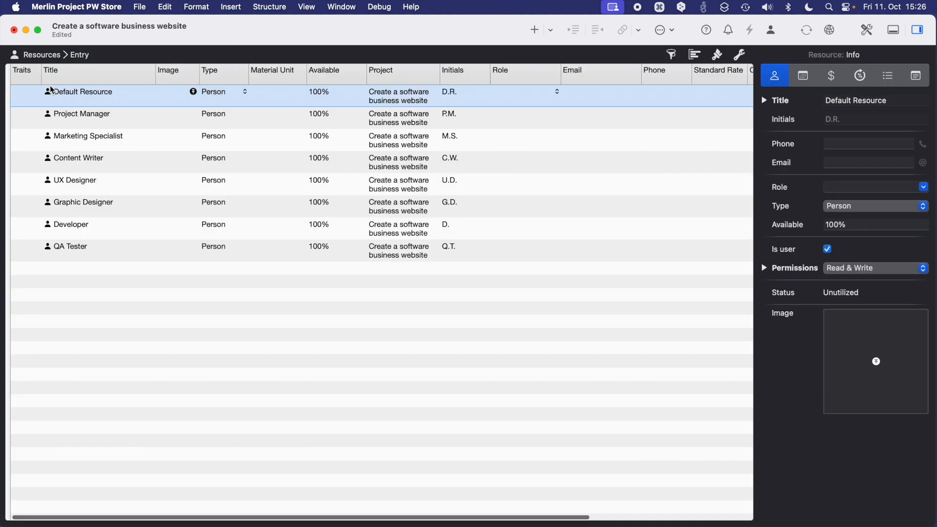
{"action": "mouse_move", "coordinate": [110, 271]}
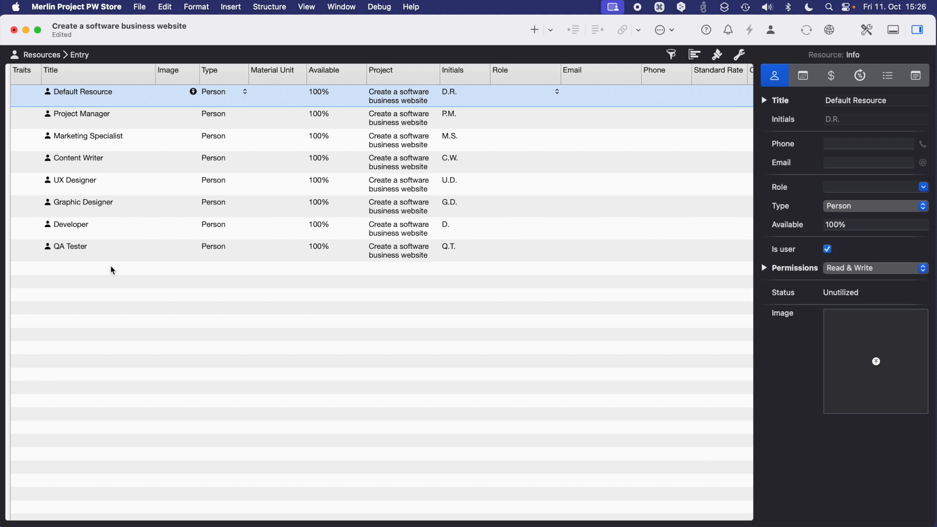
{"action": "mouse_move", "coordinate": [121, 262]}
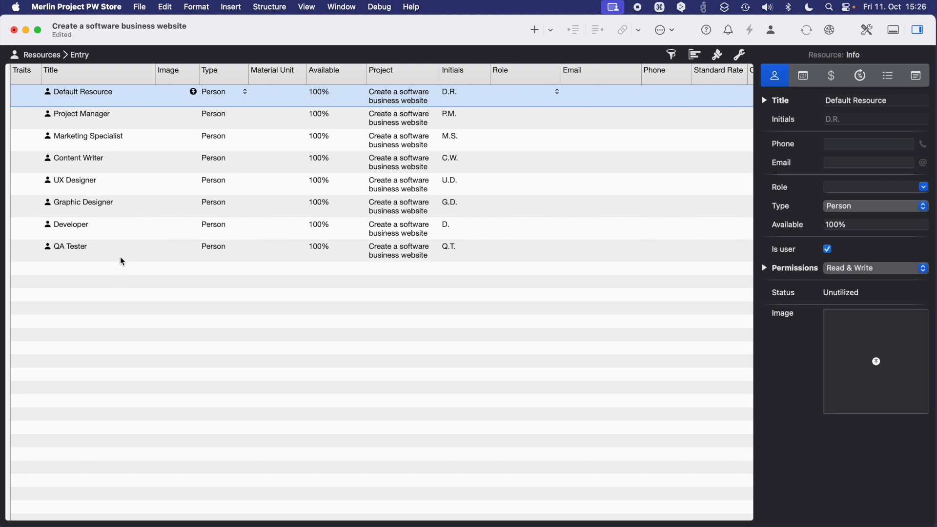
{"action": "left_click", "coordinate": [230, 7]}
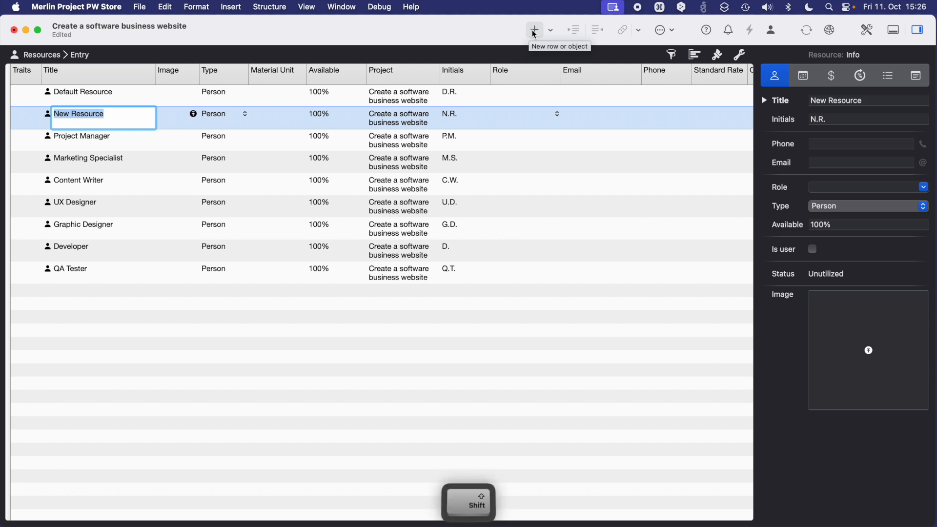
Step: Name the newly inserted person resource 'Mickey Mouse' in its Title cell
{"action": "type", "text": "Mic"}
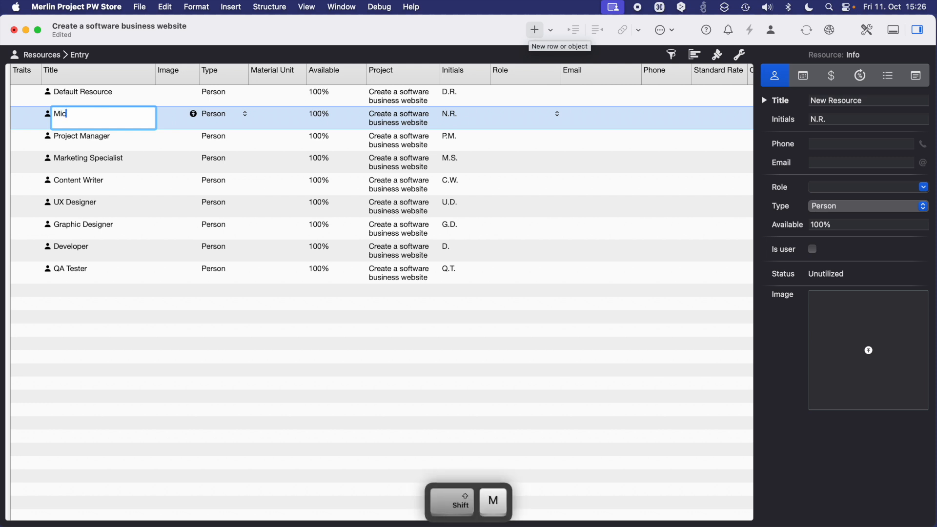
{"action": "type", "text": "key Mous"}
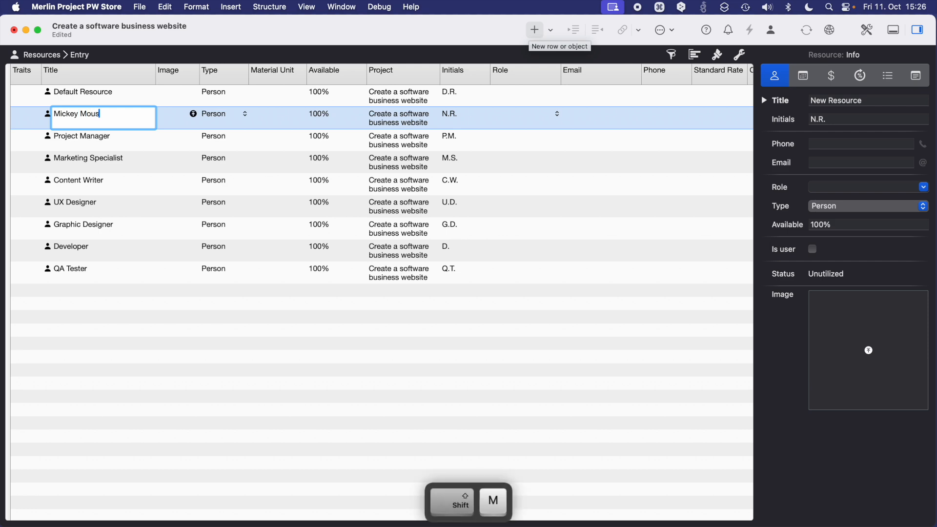